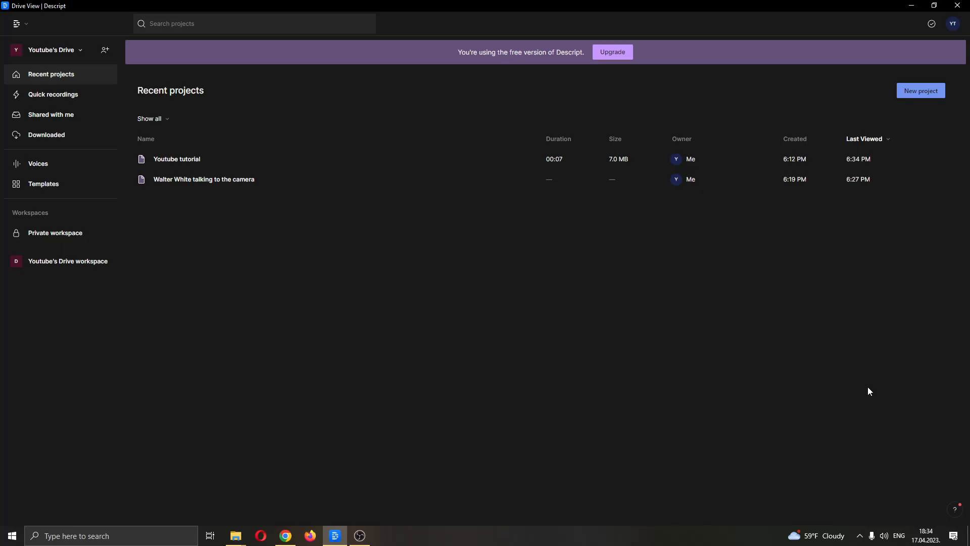
mouse_move(857, 396)
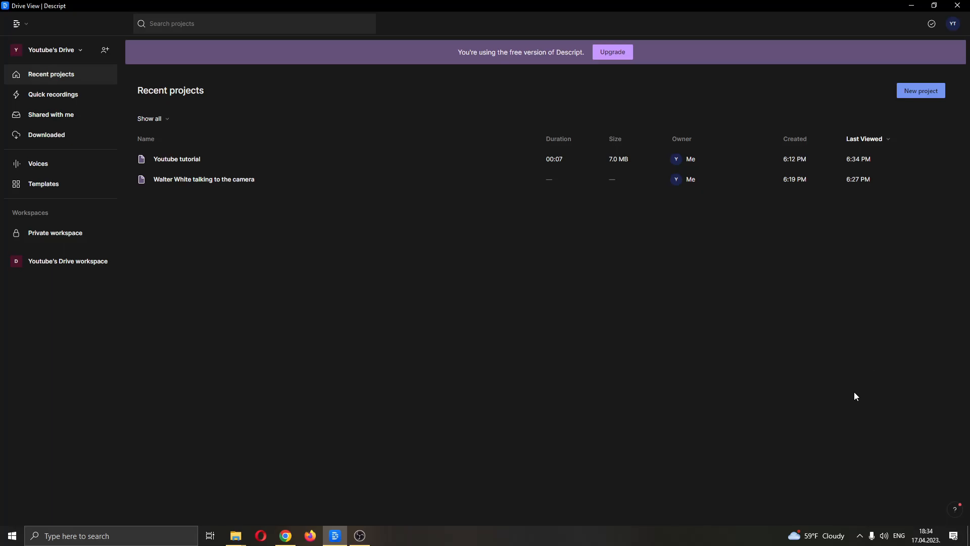
mouse_move(853, 400)
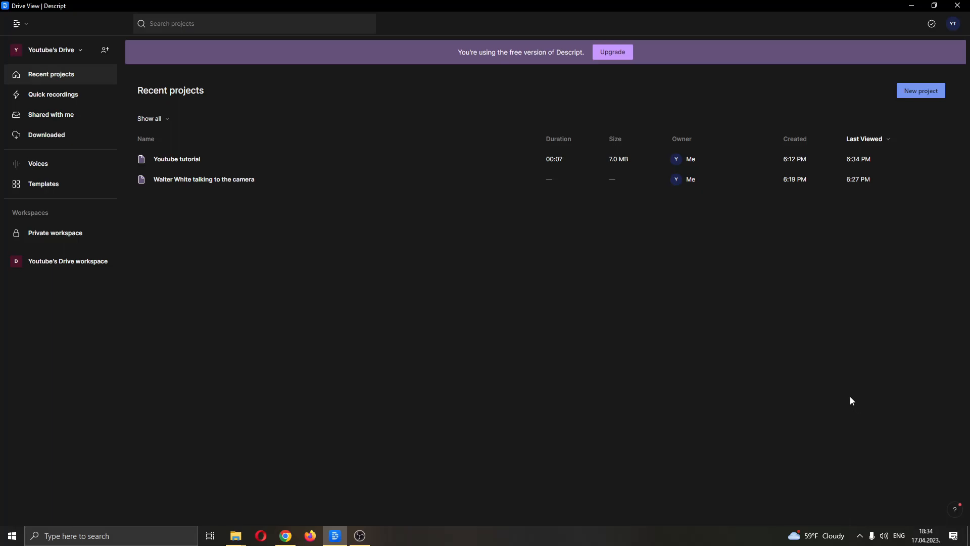
mouse_move(106, 17)
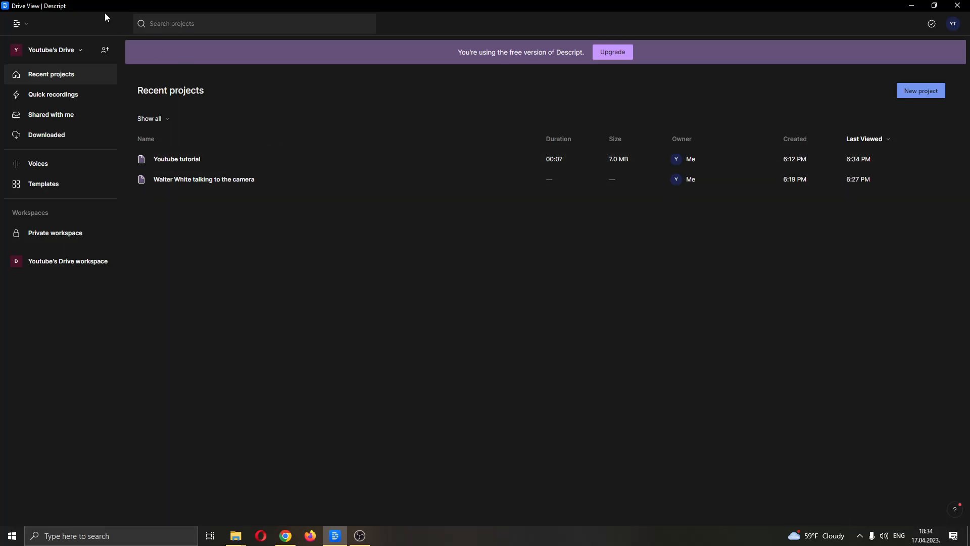
mouse_move(632, 352)
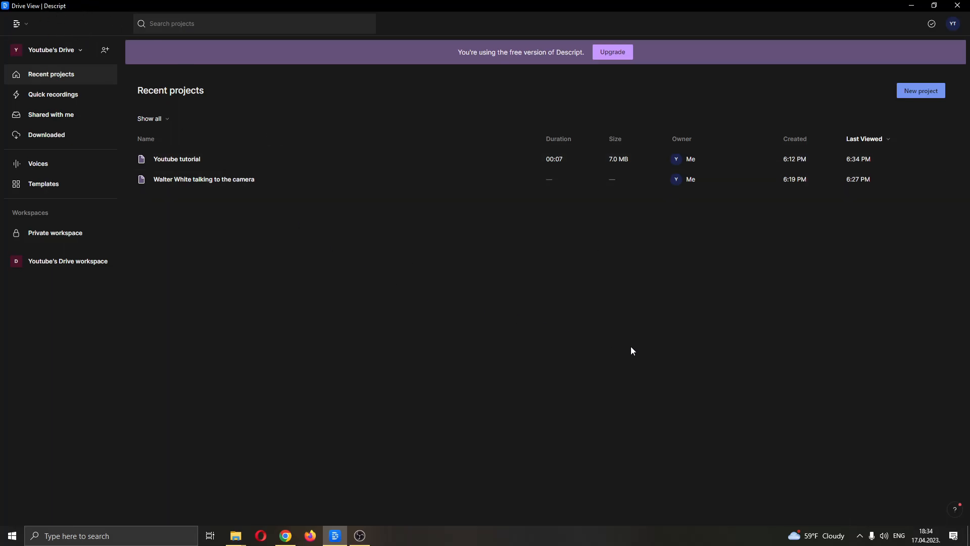
mouse_move(601, 326)
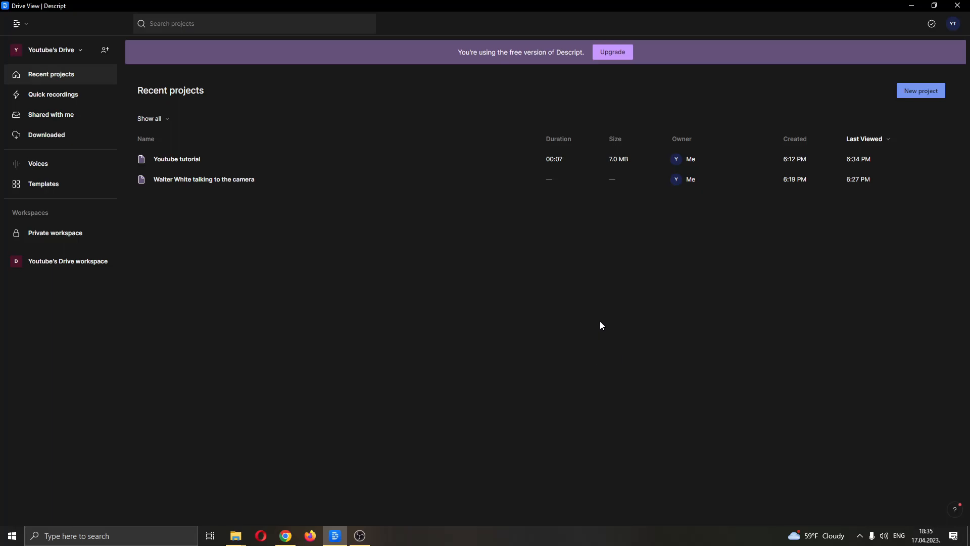
mouse_move(671, 323)
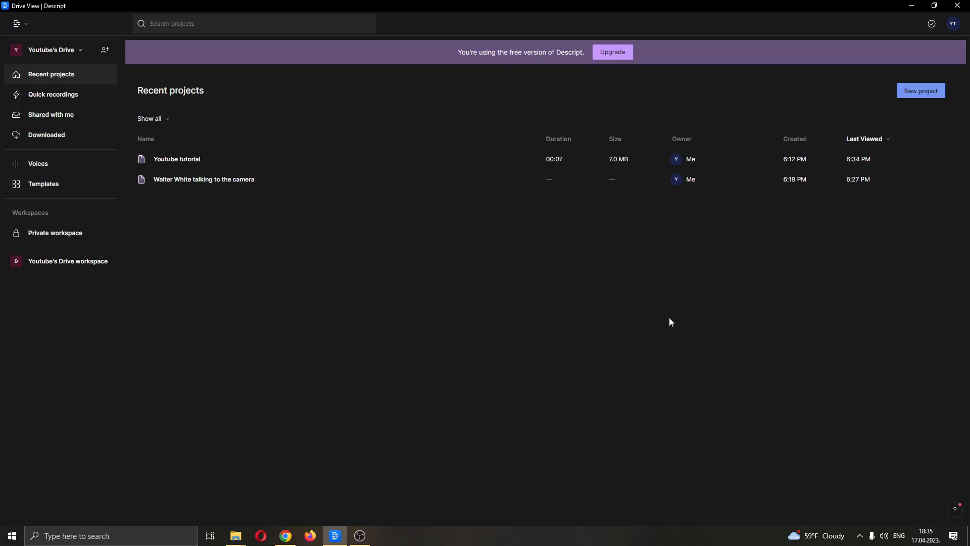
mouse_move(3, 22)
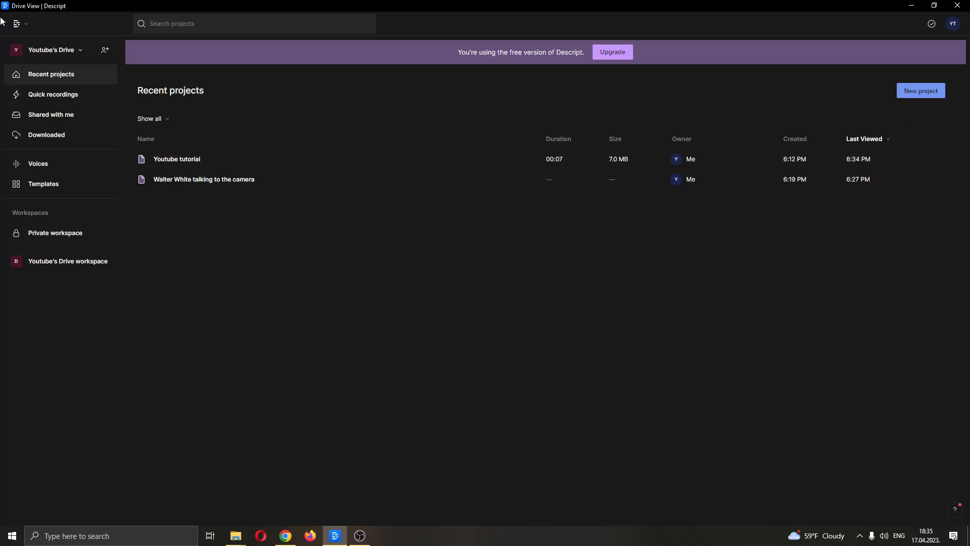
mouse_move(85, 8)
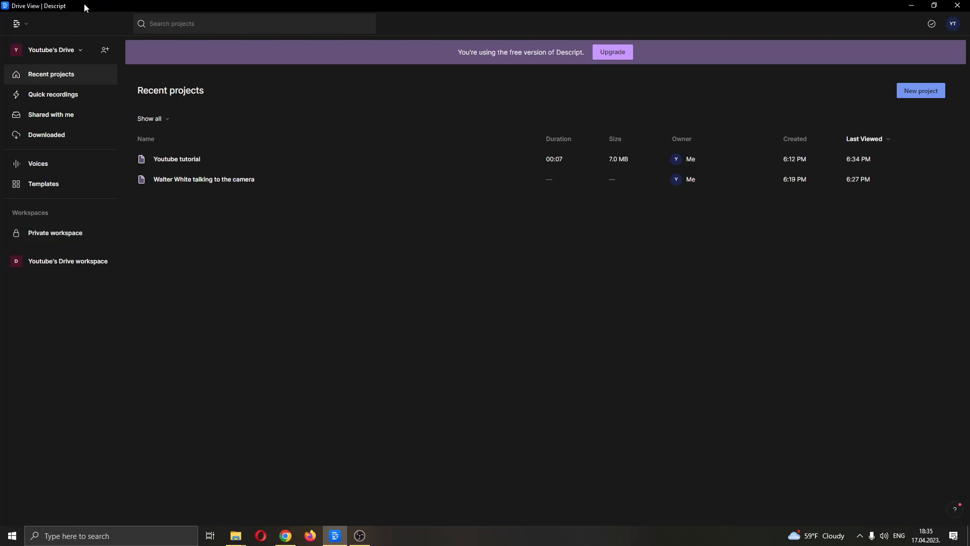
mouse_move(508, 239)
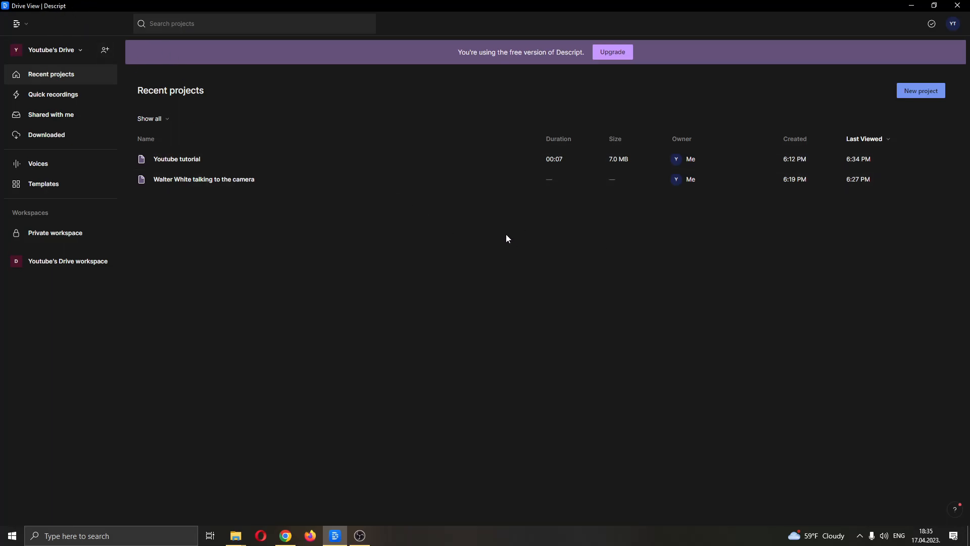
mouse_move(710, 382)
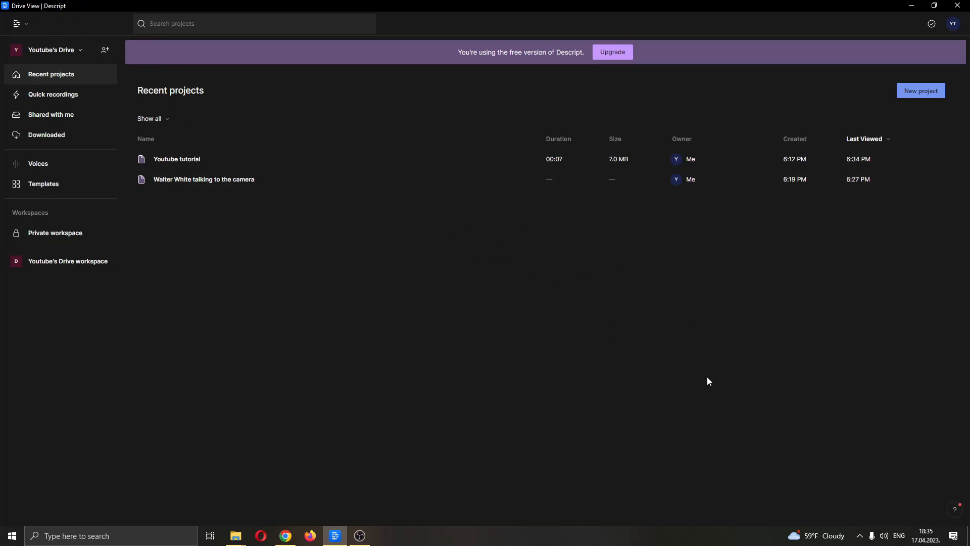
mouse_move(777, 452)
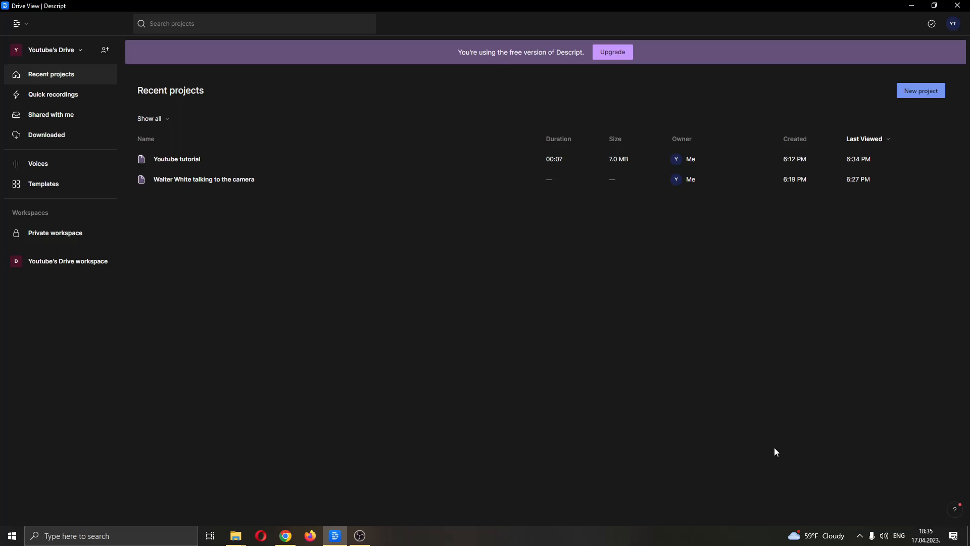
mouse_move(136, 172)
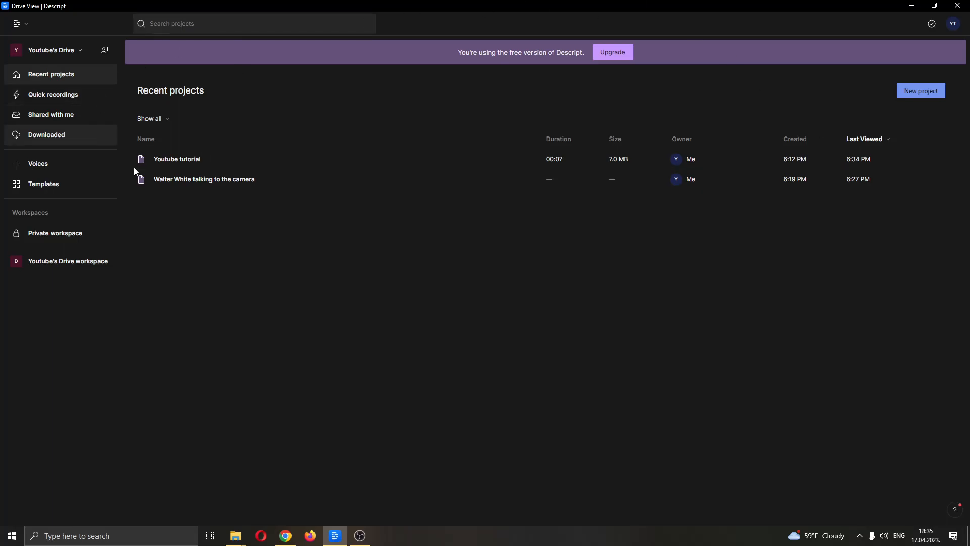
mouse_move(427, 186)
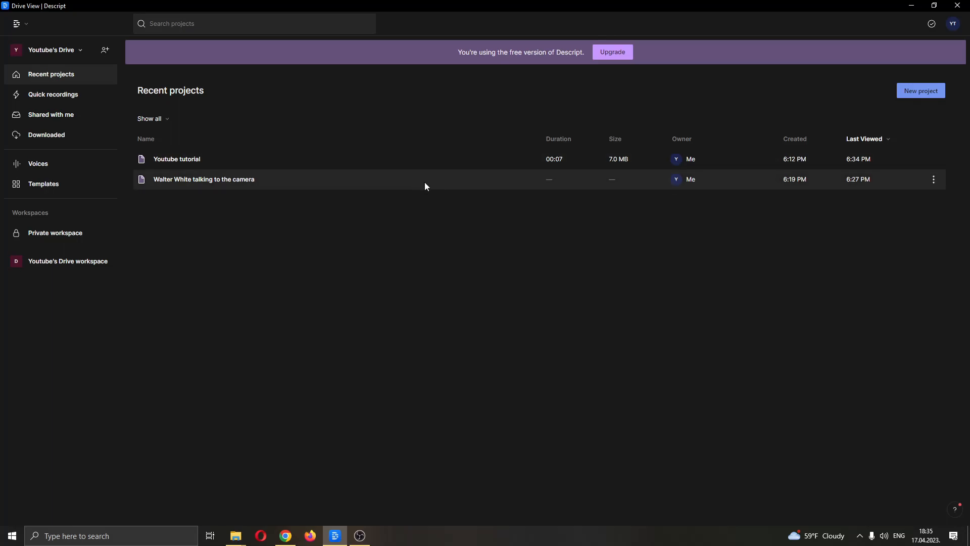
mouse_move(196, 215)
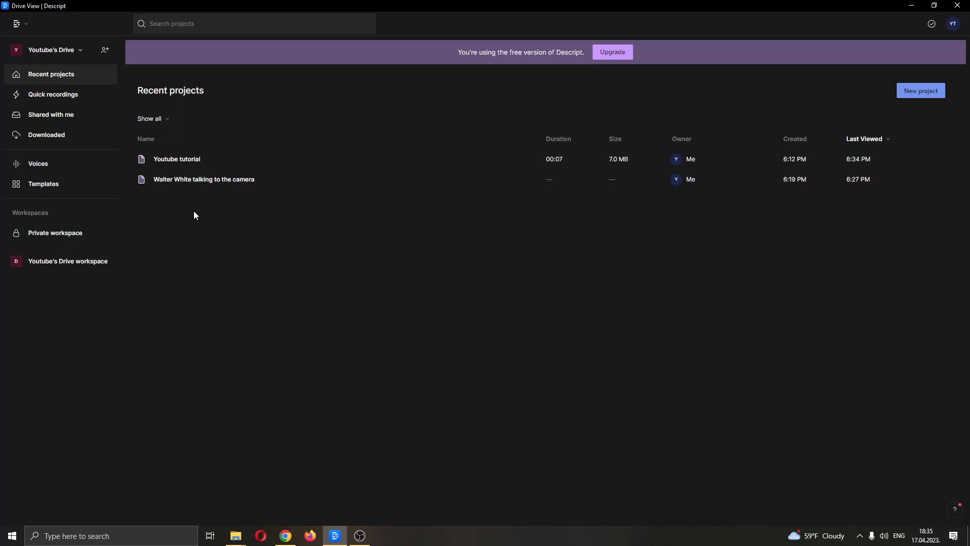
mouse_move(58, 109)
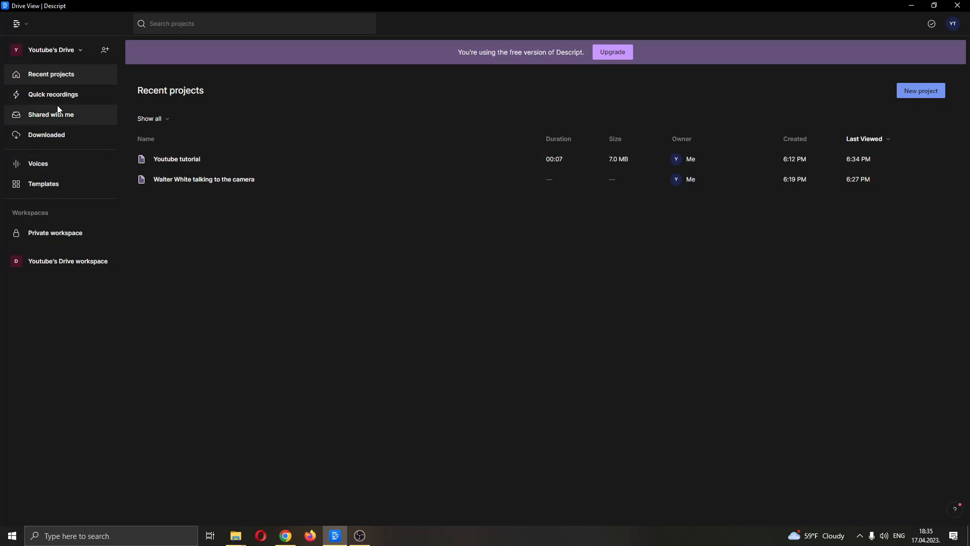
mouse_move(32, 122)
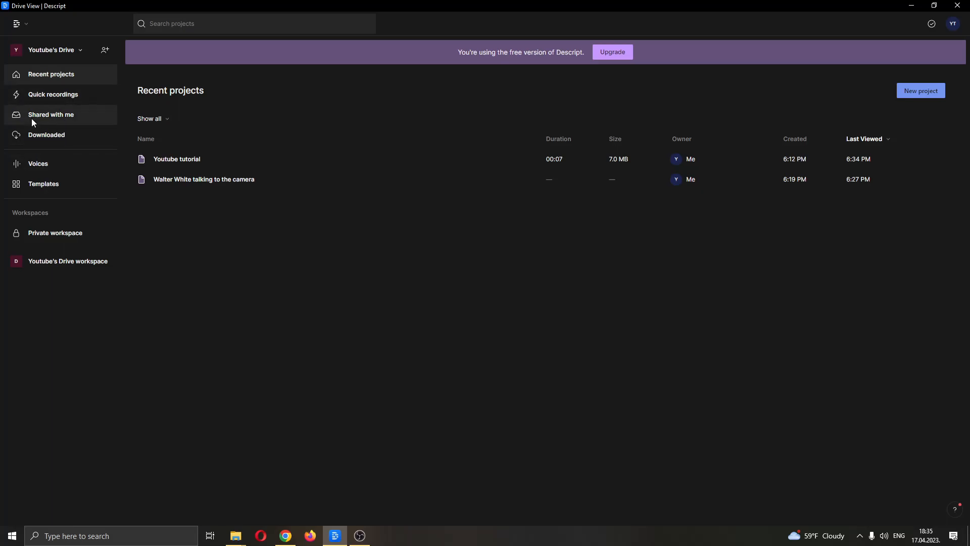
mouse_move(365, 231)
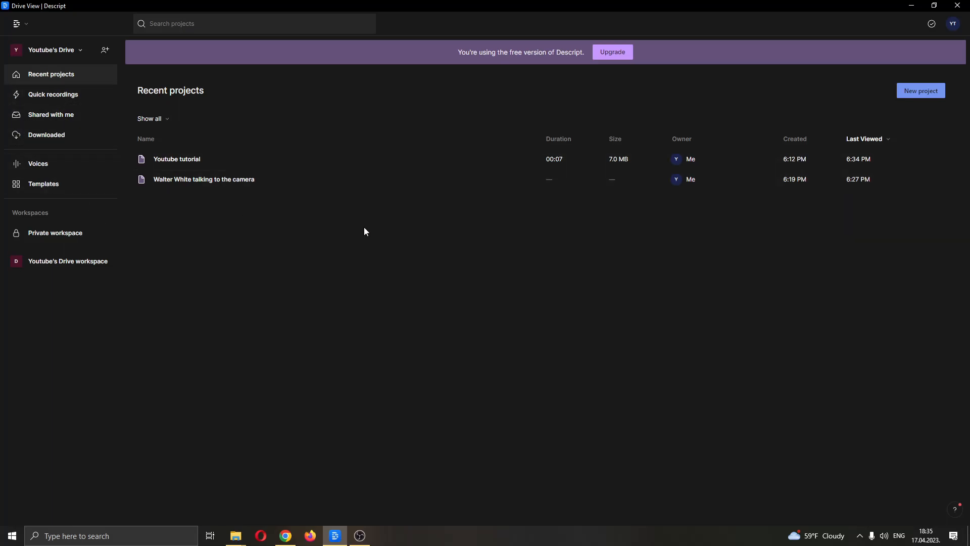
mouse_move(762, 245)
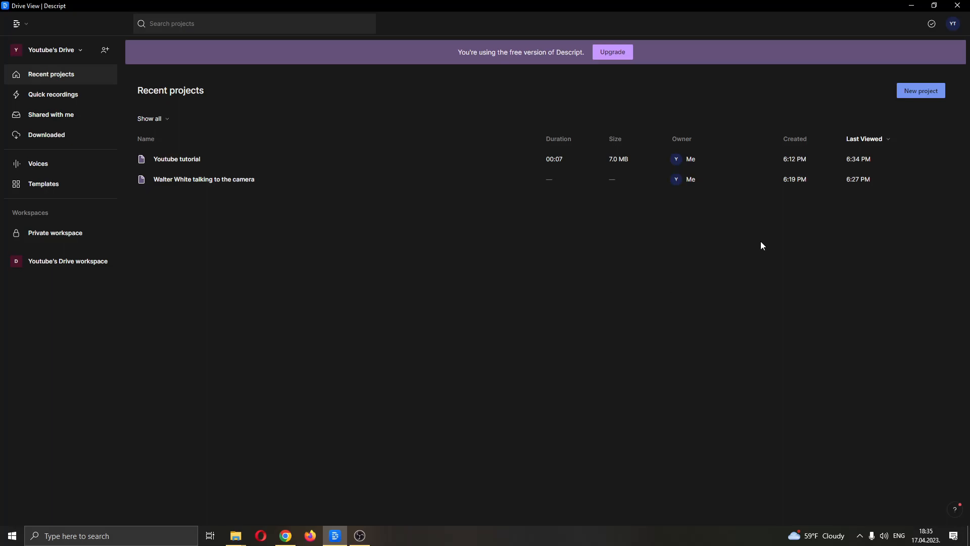
mouse_move(927, 101)
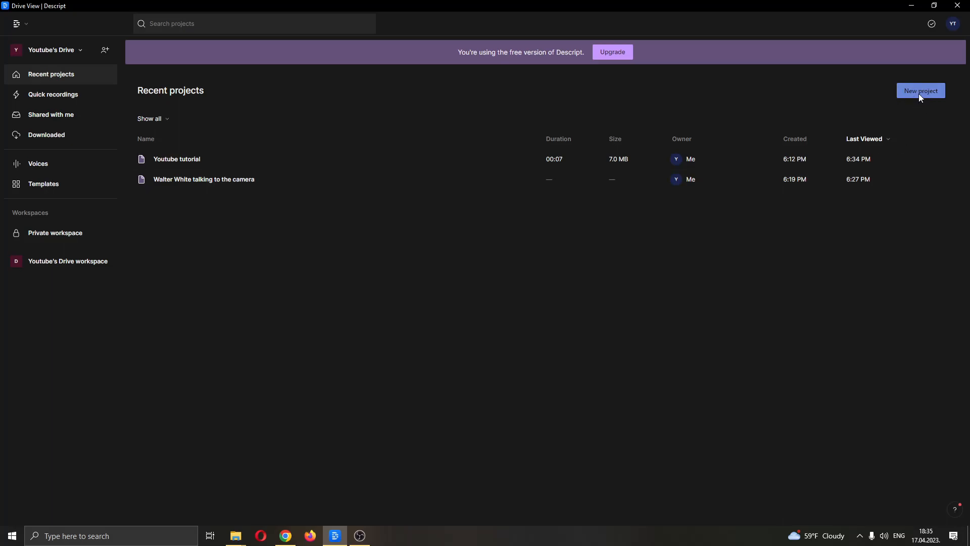
mouse_move(341, 182)
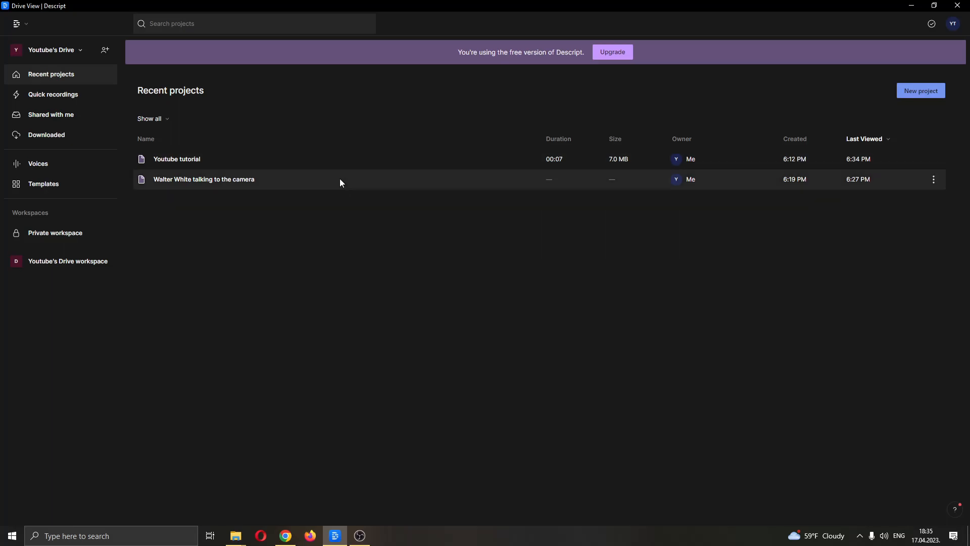
mouse_move(249, 165)
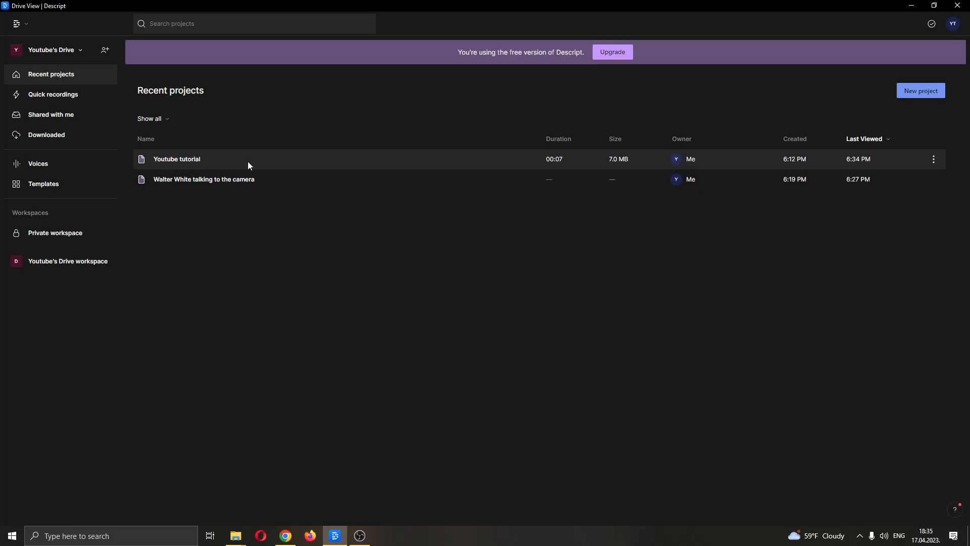
- Open the 'Youtube tutorial' project from Recent projects to view its transcript
double_click(176, 158)
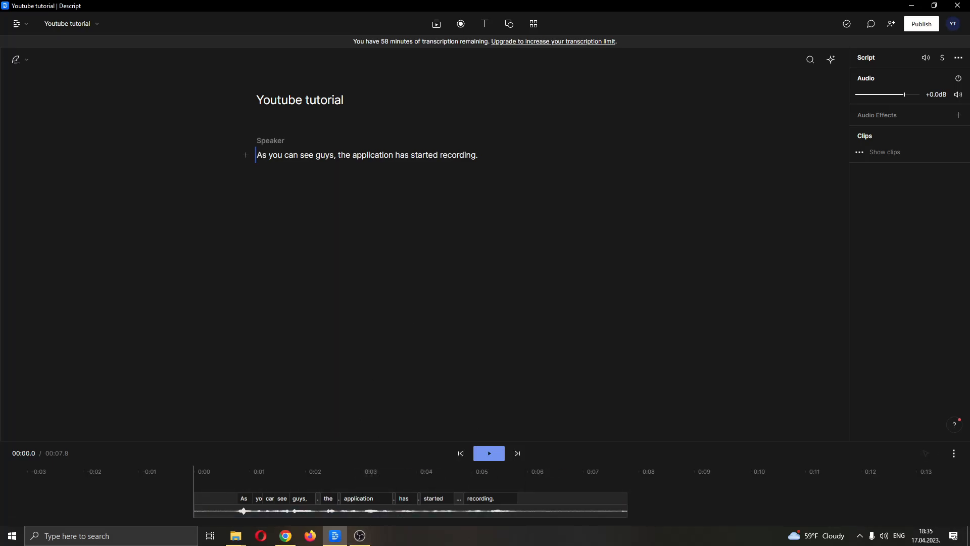
mouse_move(479, 183)
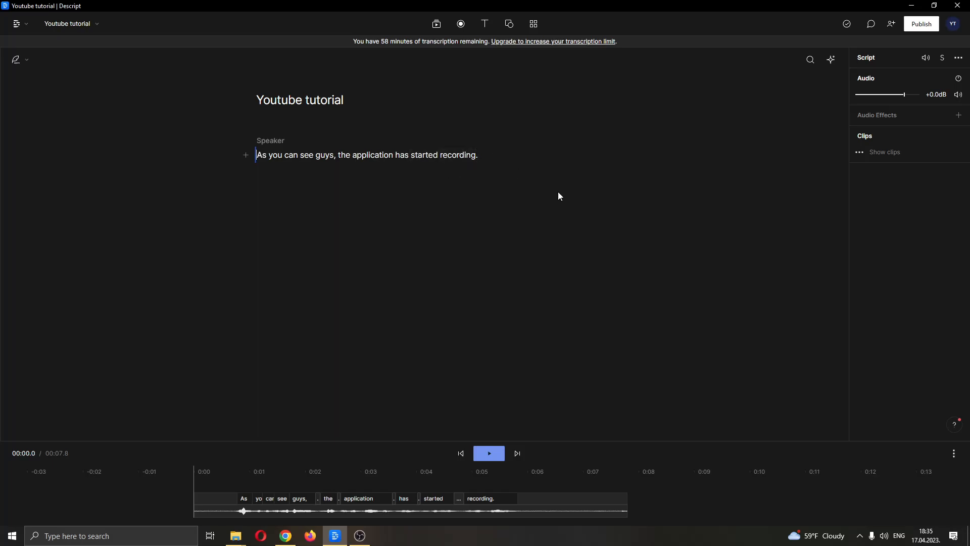
mouse_move(525, 264)
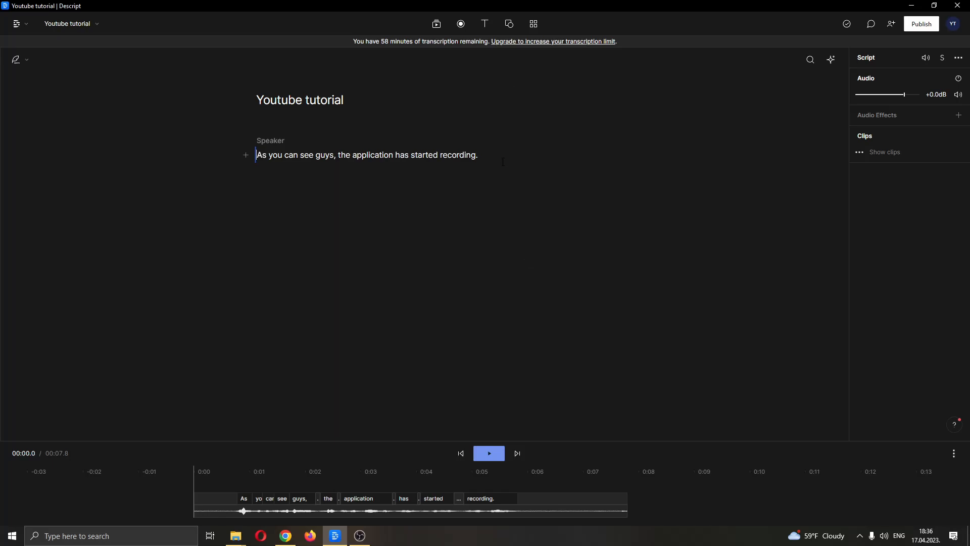
- Select 'the application has started recording.' in the transcript for Overdub
left_click_drag(338, 154, 478, 154)
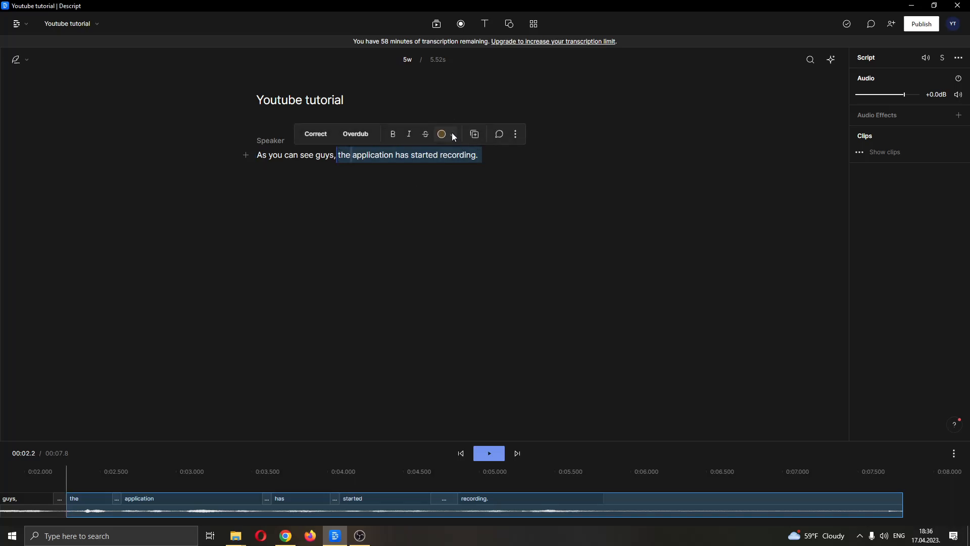
mouse_move(488, 134)
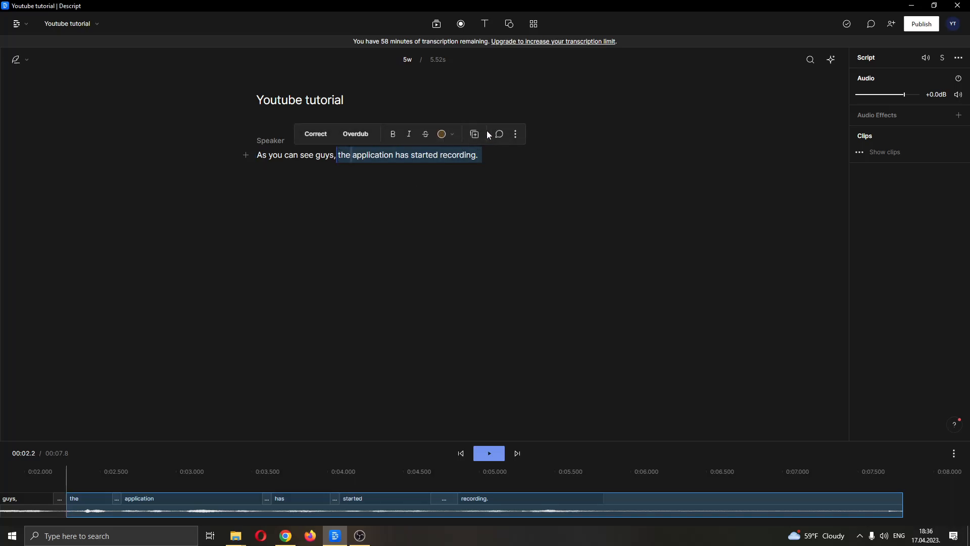
mouse_move(369, 142)
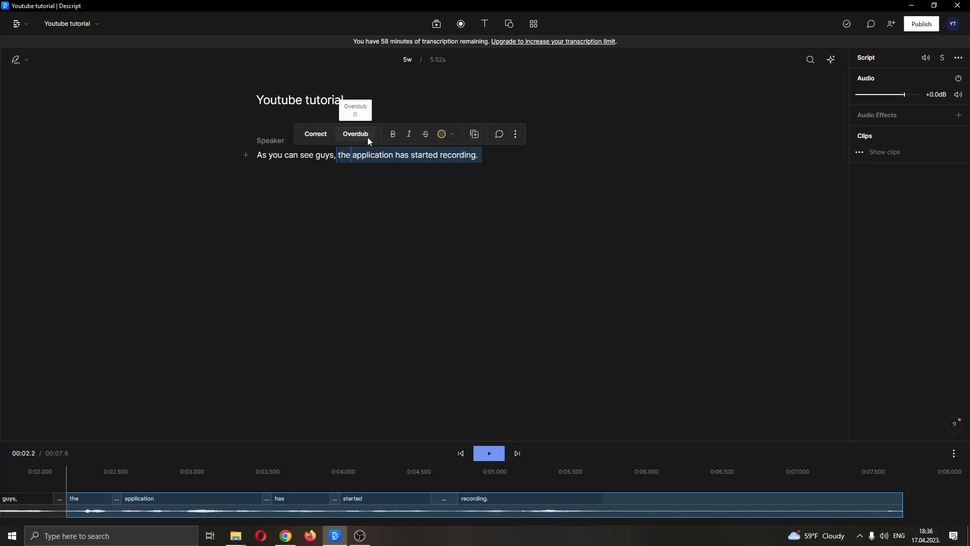
mouse_move(365, 143)
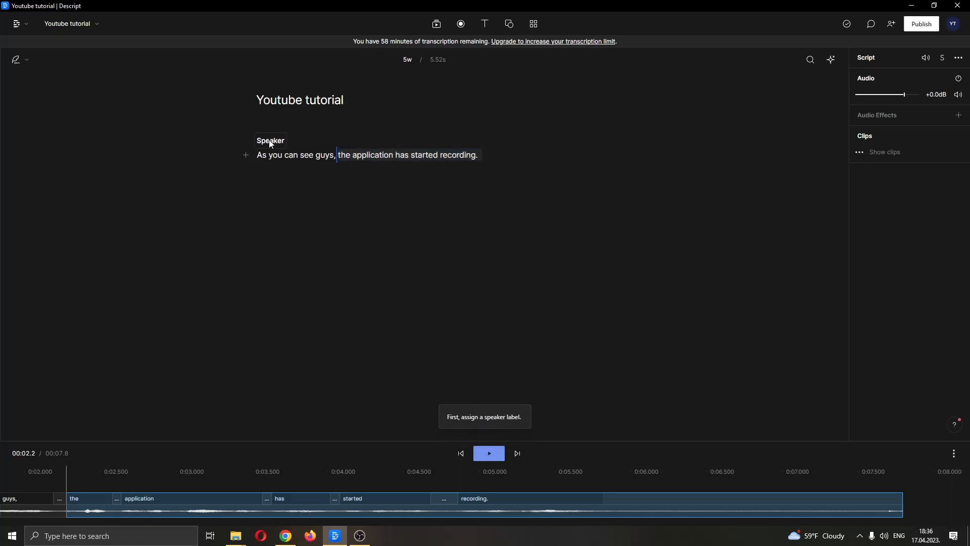
- Rename the transcript's speaker label from 'Speaker' to 'Youtube'
left_click(271, 141)
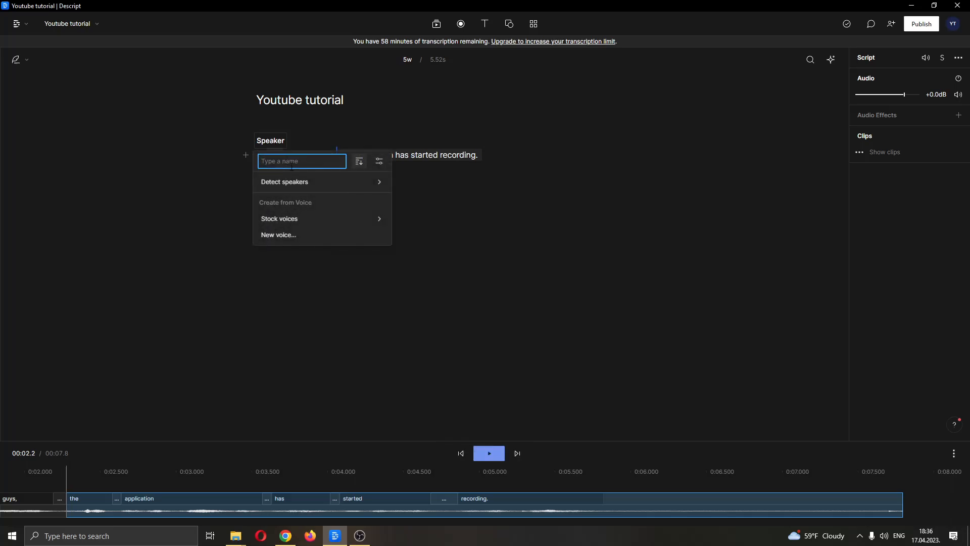
type("Youtbe")
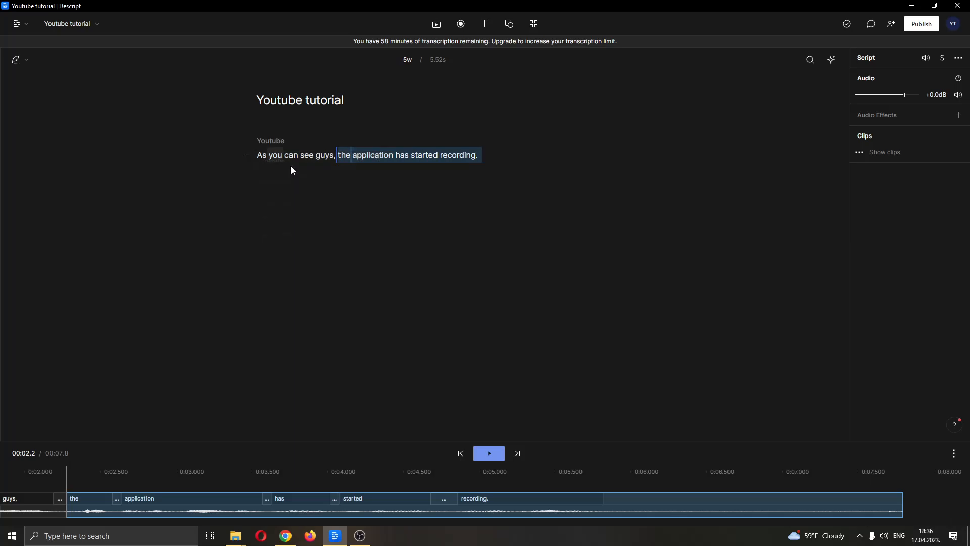
left_click(407, 154)
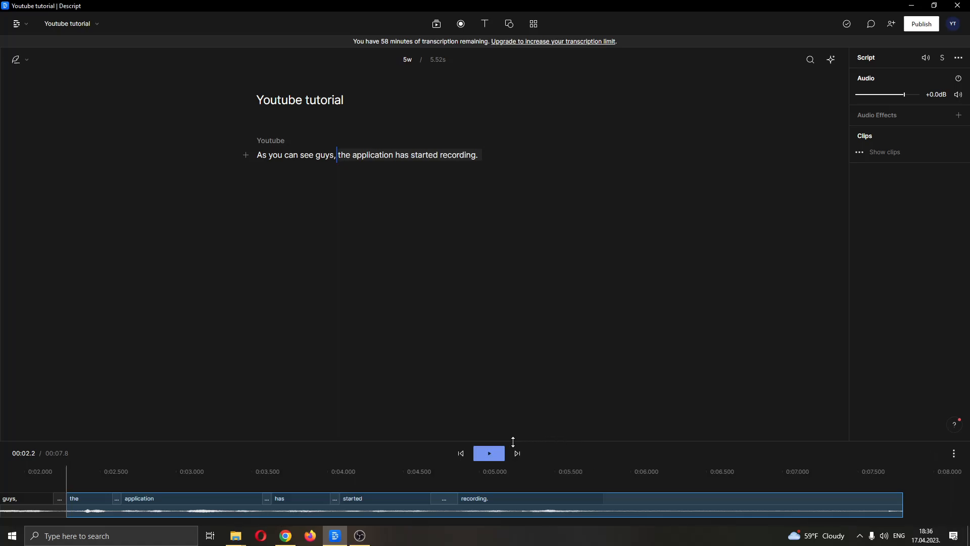
mouse_move(557, 405)
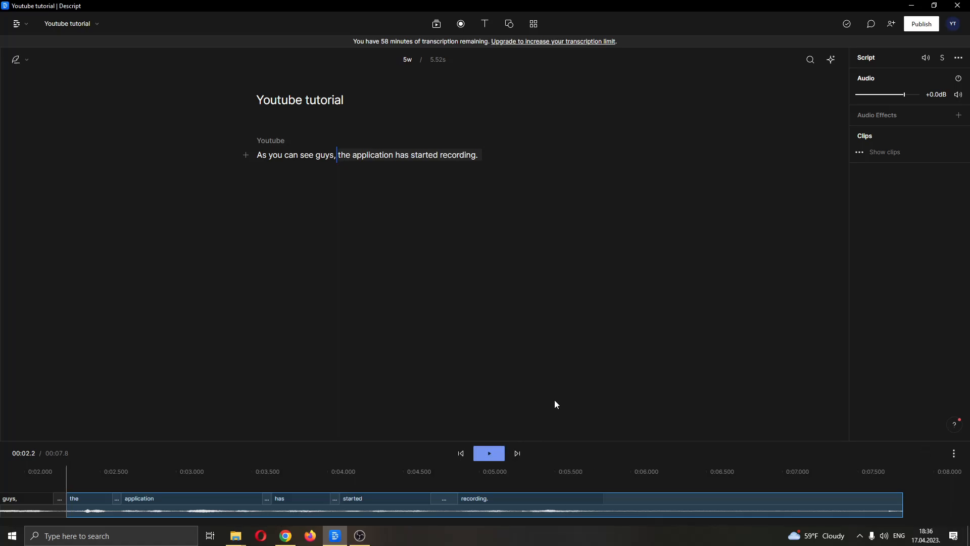